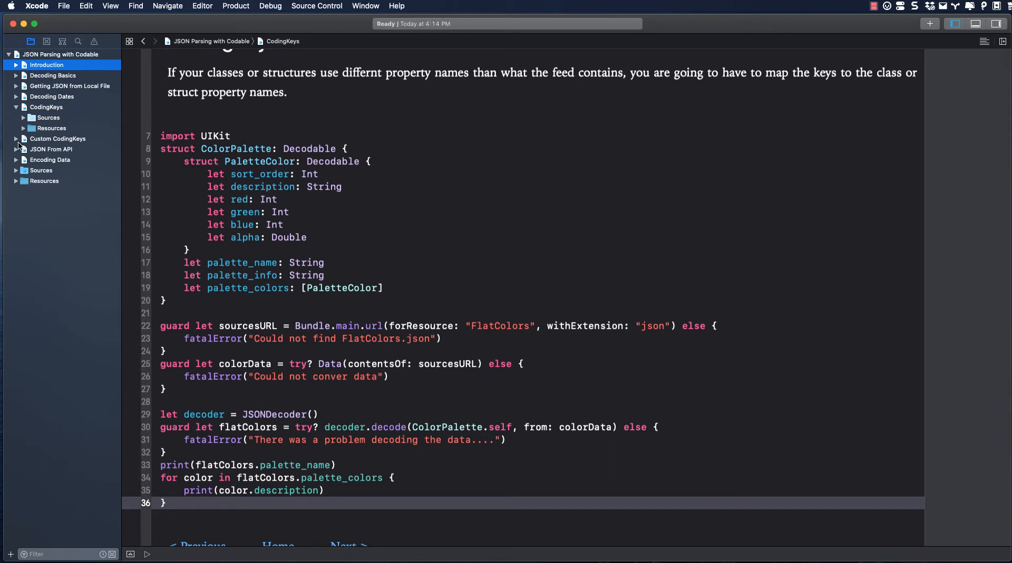
Expand the Resources folder and select the JSON file inside it
{"action": "left_click", "coordinate": [22, 127]}
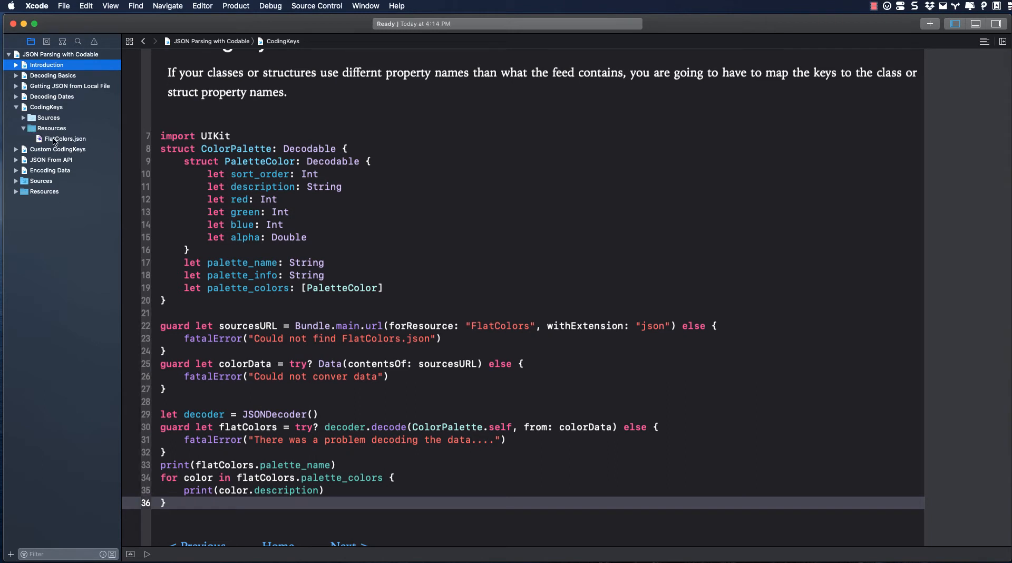
{"action": "left_click", "coordinate": [66, 138]}
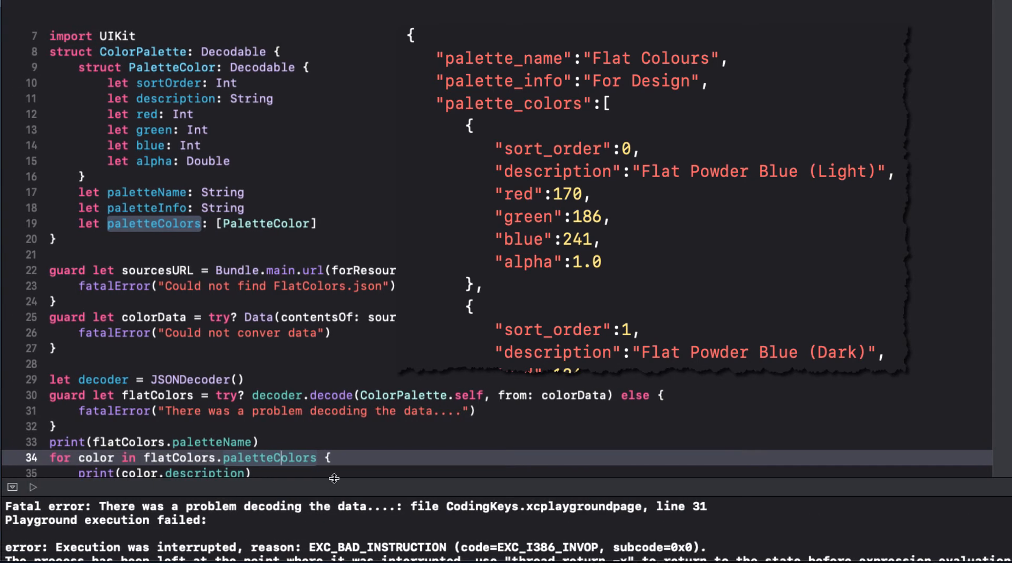
Add decoder.keyDecodingStrategy = .convertFromSnakeCase below the JSONDecoder declaration
{"action": "left_click", "coordinate": [16, 6]}
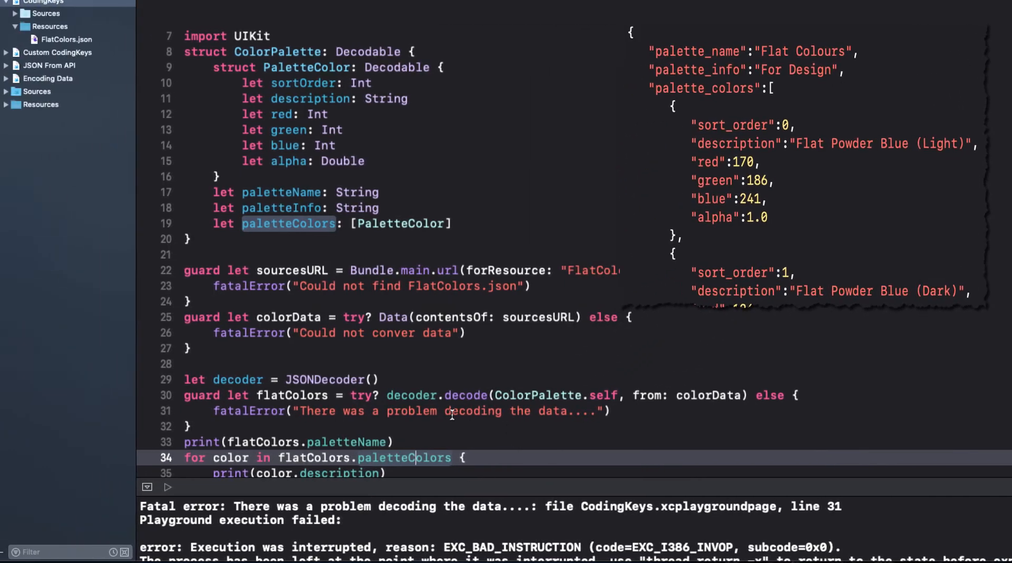
{"action": "type", "text": "decoder"}
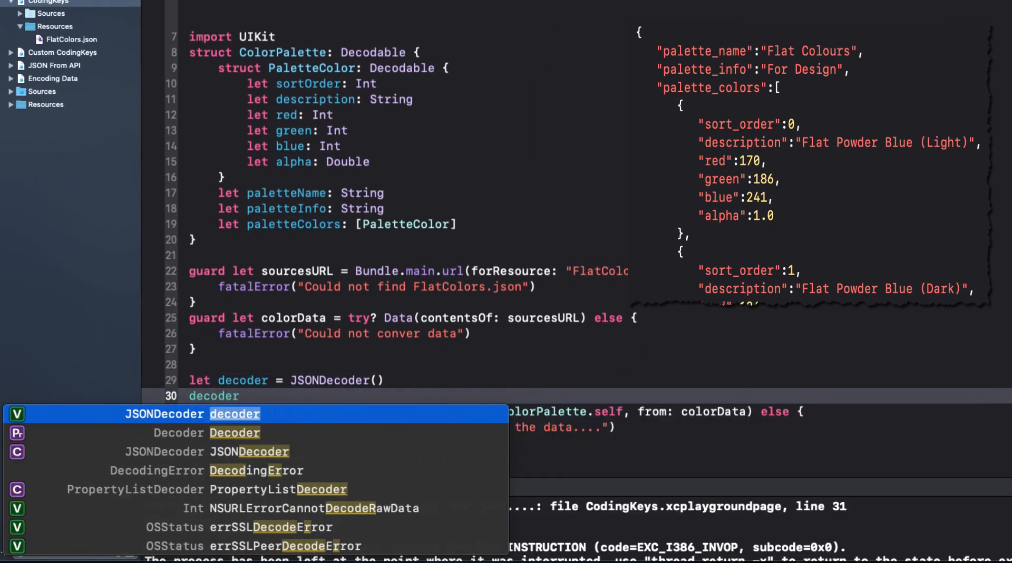
{"action": "type", "text": ".keyDecodingStrategy"}
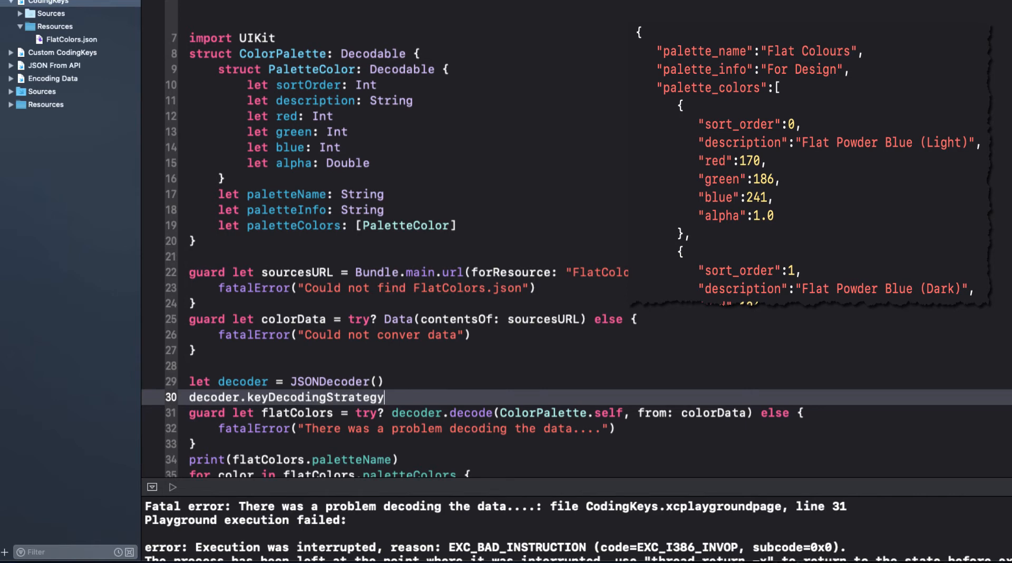
{"action": "type", "text": "= .convertFromSnakeCase"}
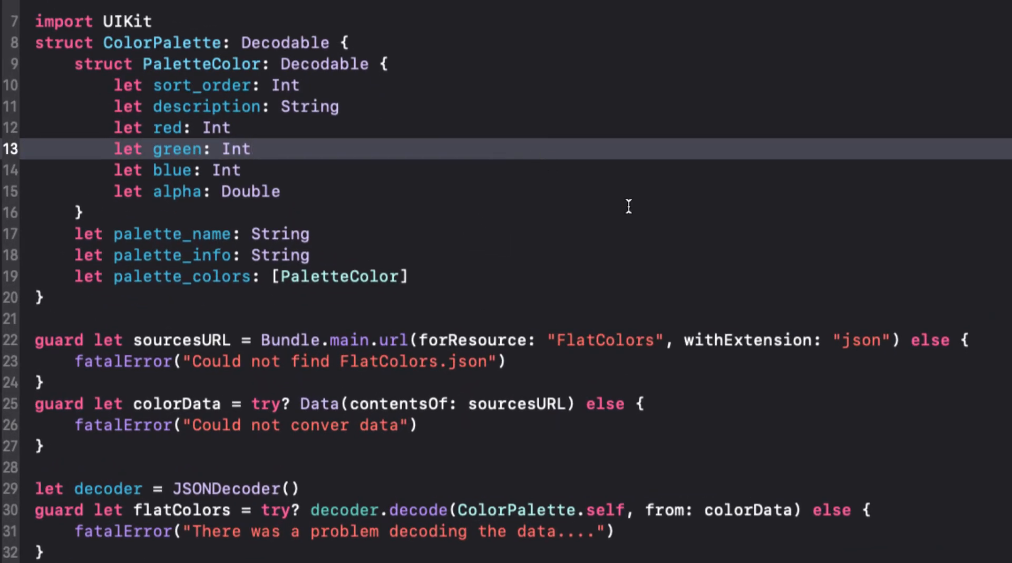
{"action": "mouse_move", "coordinate": [386, 42]}
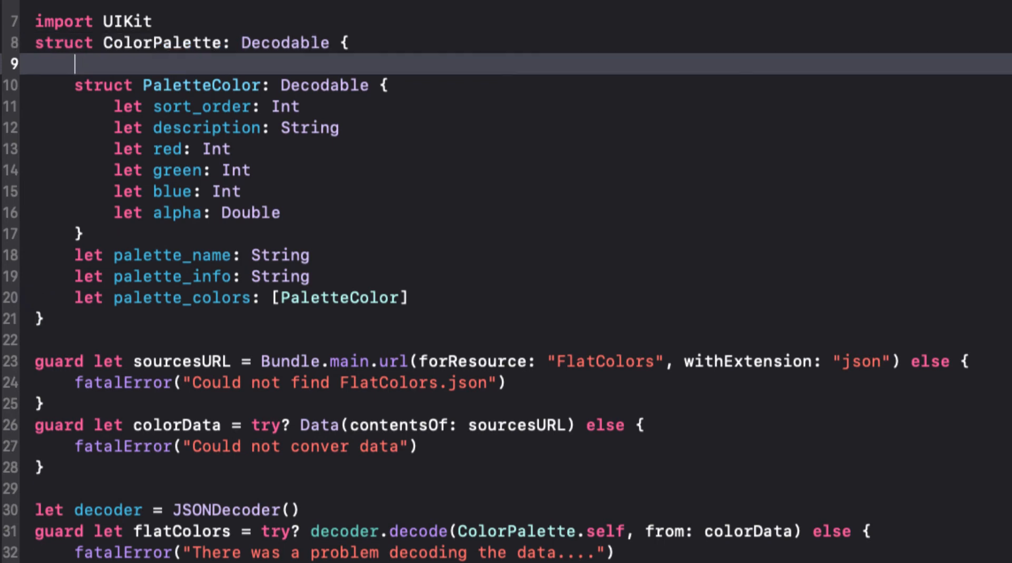
Declare enum CodingKeys: String, CodingKey inside ColorPalette
{"action": "type", "text": "e"}
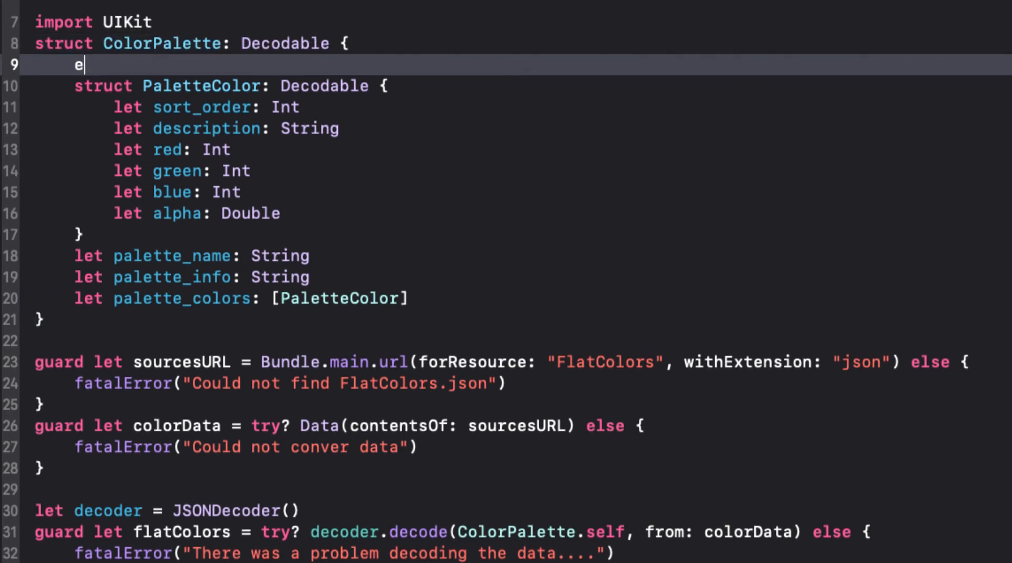
{"action": "type", "text": "num CodingK"}
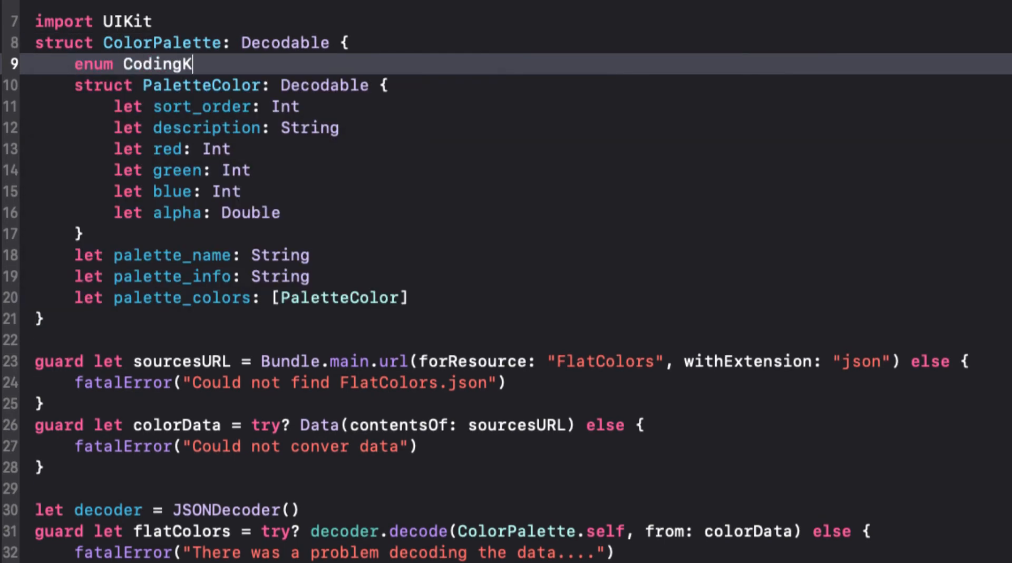
{"action": "type", "text": "eys: String,"}
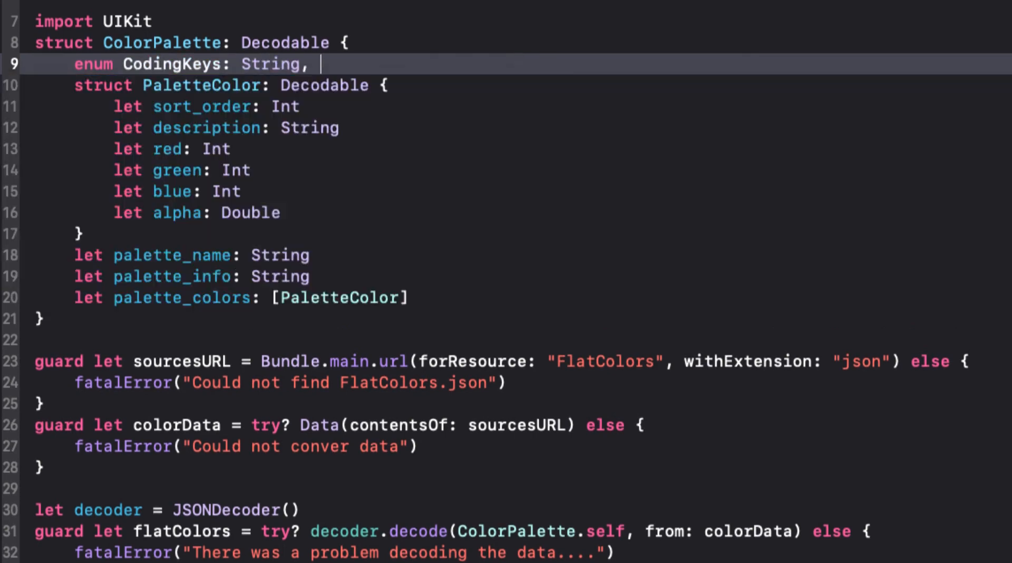
{"action": "type", "text": "CodingKey {"}
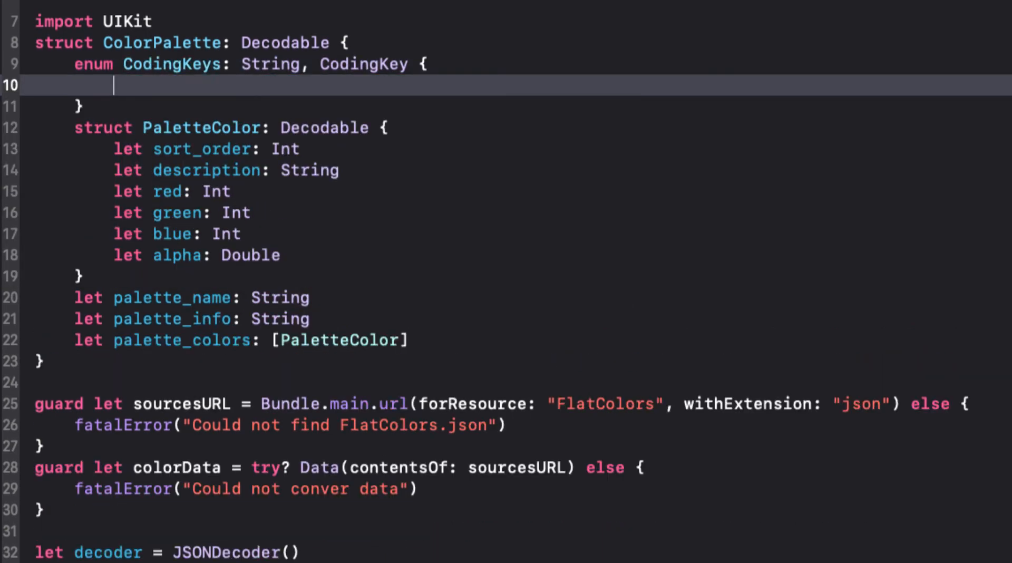
Add cases name = "palette_name", info = "palette_info", colors = "palette_colors"
{"action": "type", "text": "case name = \"palette_name"}
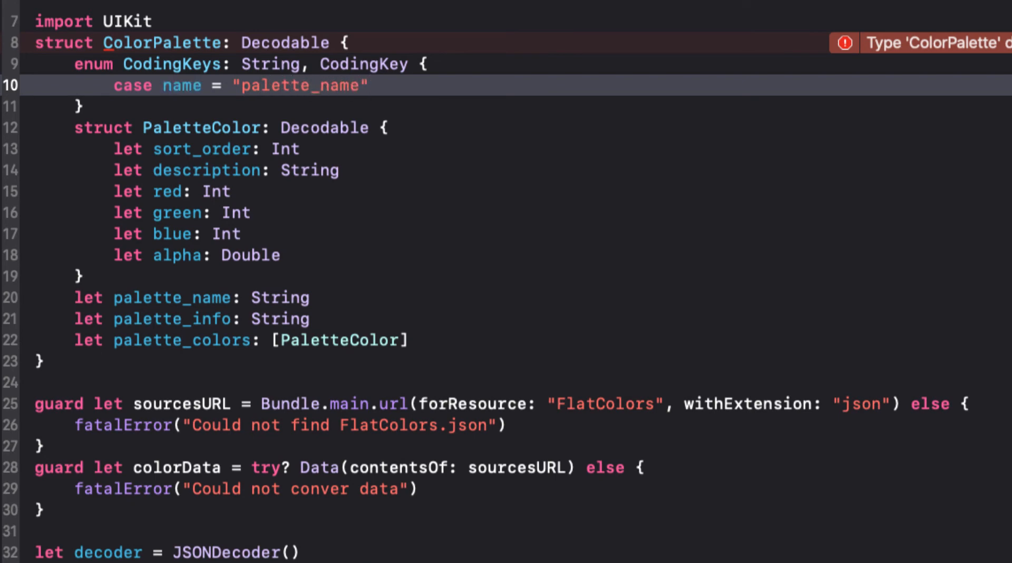
{"action": "type", "text": "case info ="}
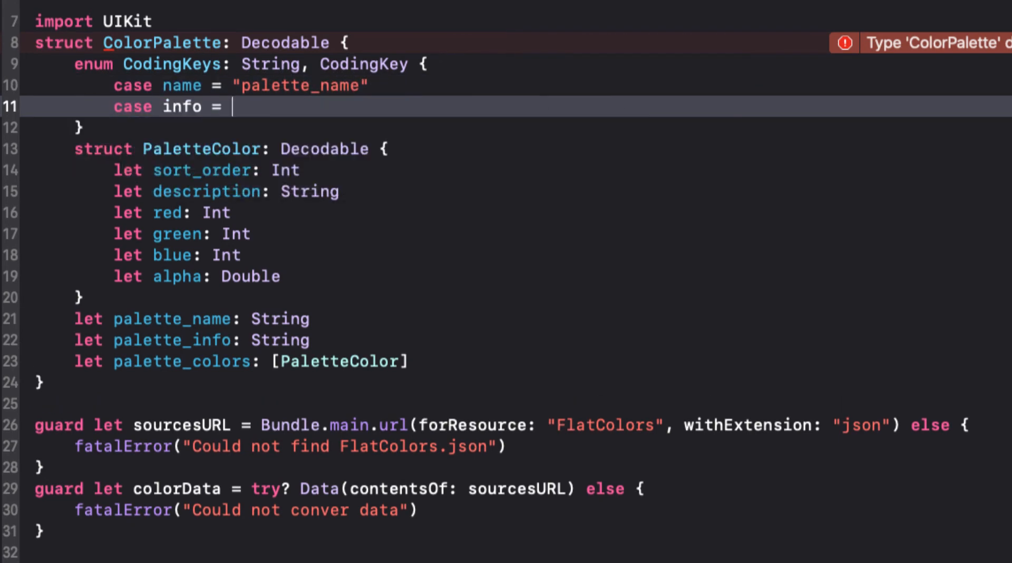
{"action": "type", "text": "\"palette_info\""}
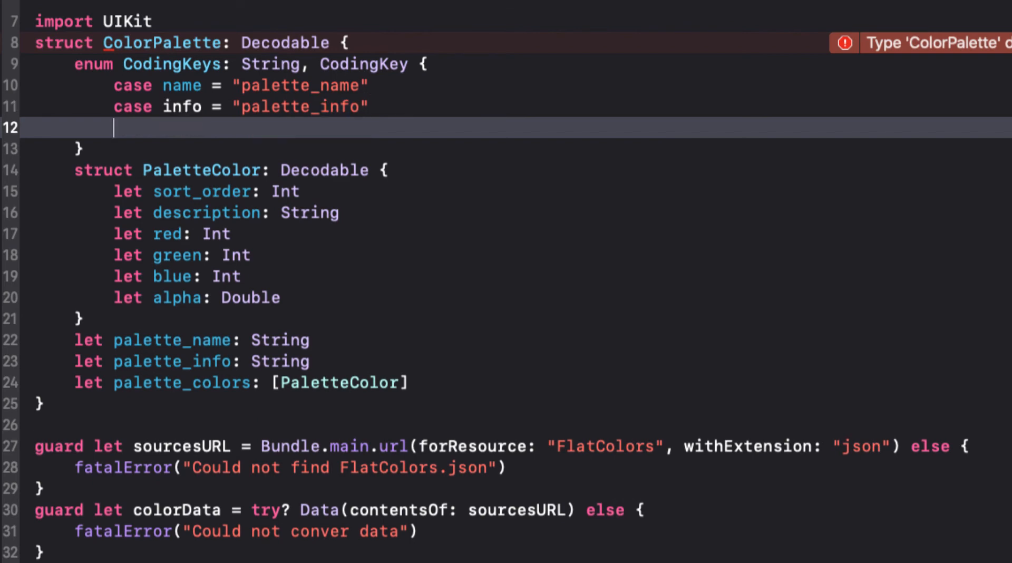
{"action": "type", "text": "case colors = \""}
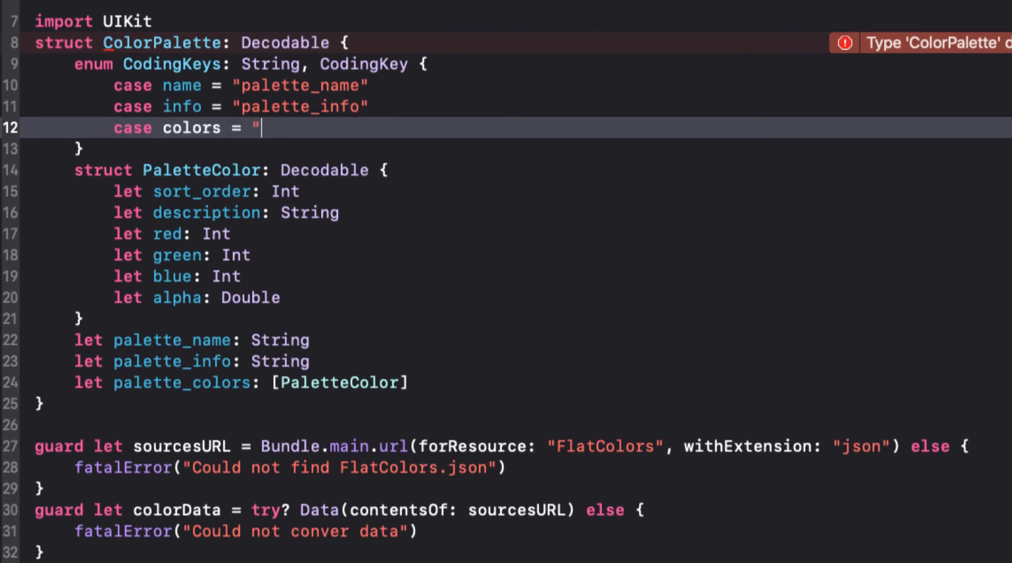
{"action": "type", "text": "palette_colors\""}
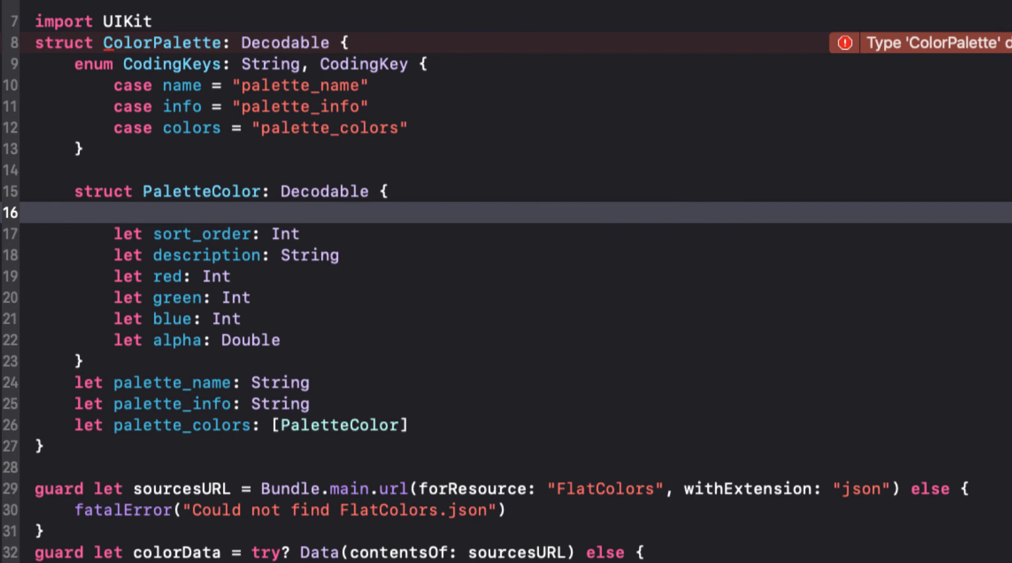
Add PaletteColor CodingKeys with order = "sort_order", description, red, green, blue, alpha
{"action": "type", "text": "enum CodingKe"}
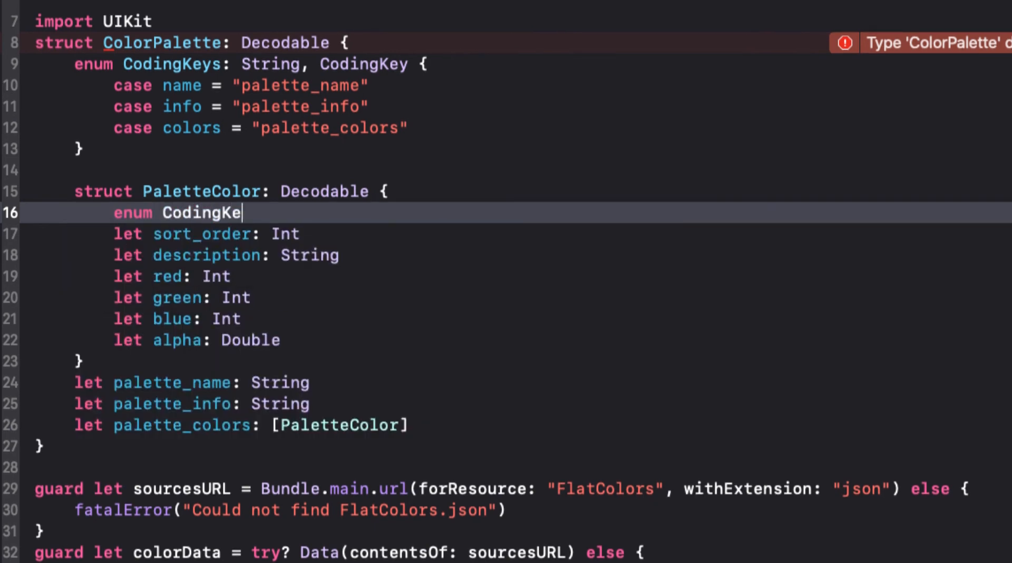
{"action": "type", "text": "ys: String, CodingKey {"}
{"action": "type", "text": "case"}
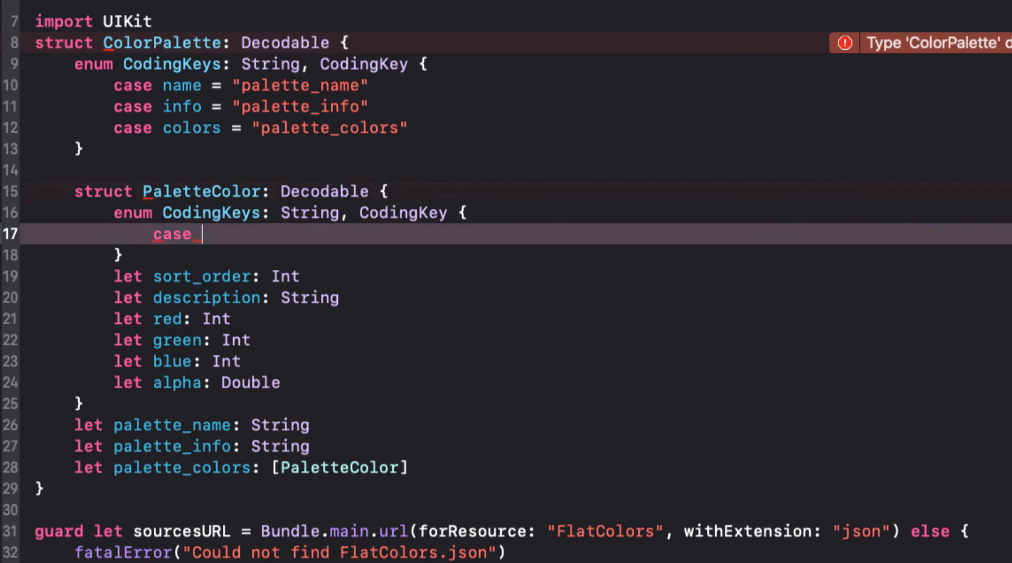
{"action": "type", "text": "order = \"sort_order"}
{"action": "type", "text": "case"}
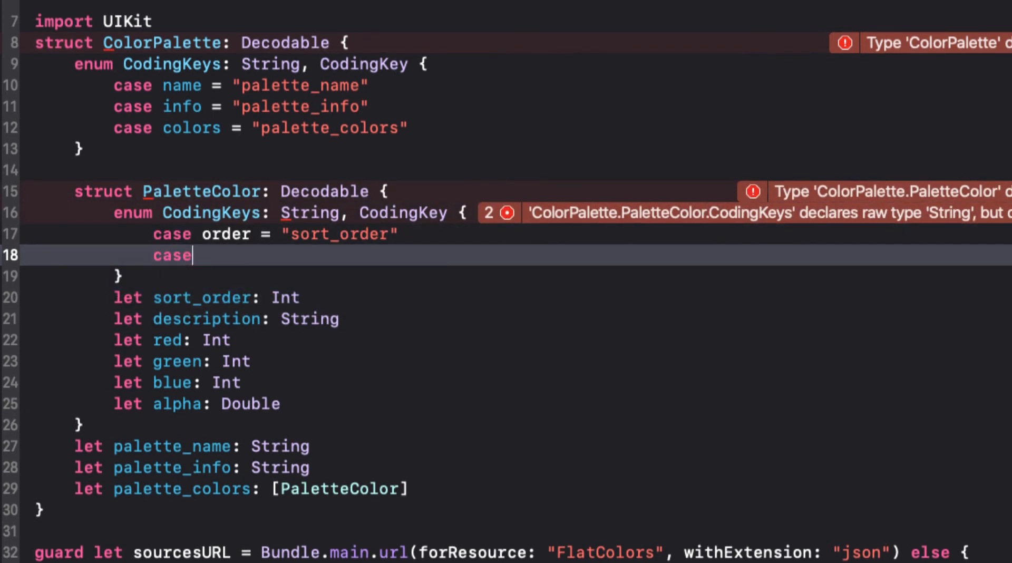
{"action": "type", "text": "description = \"des\""}
{"action": "type", "text": "case alpha"}
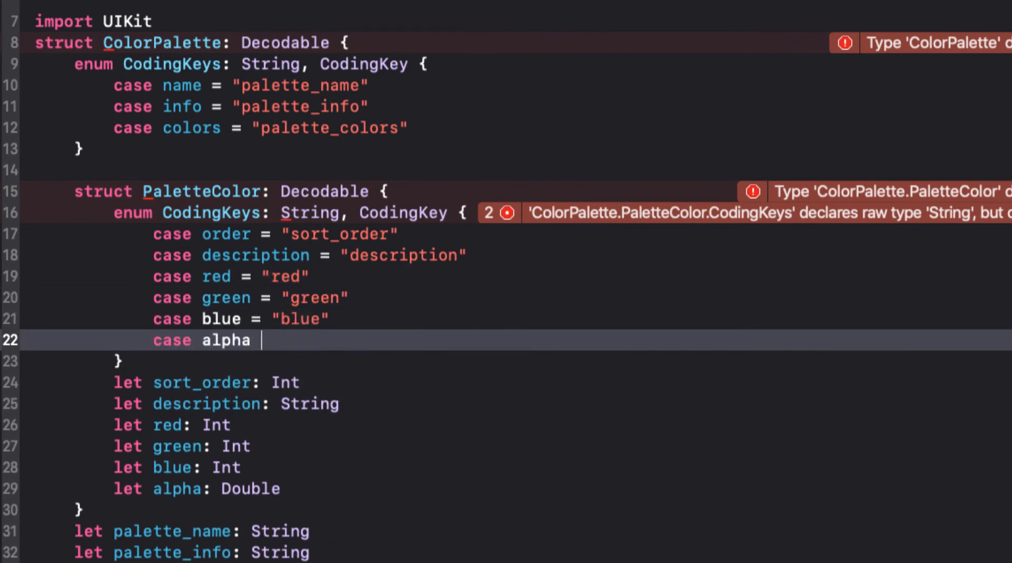
{"action": "type", "text": "= \"alpha\""}
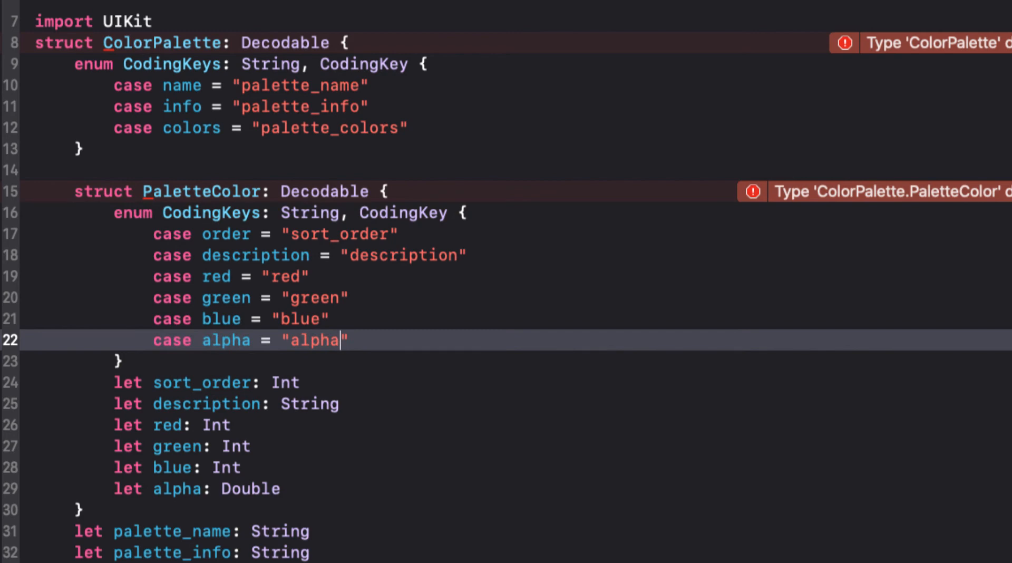
{"action": "scroll", "scroll_direction": "down", "scroll_amount": 3}
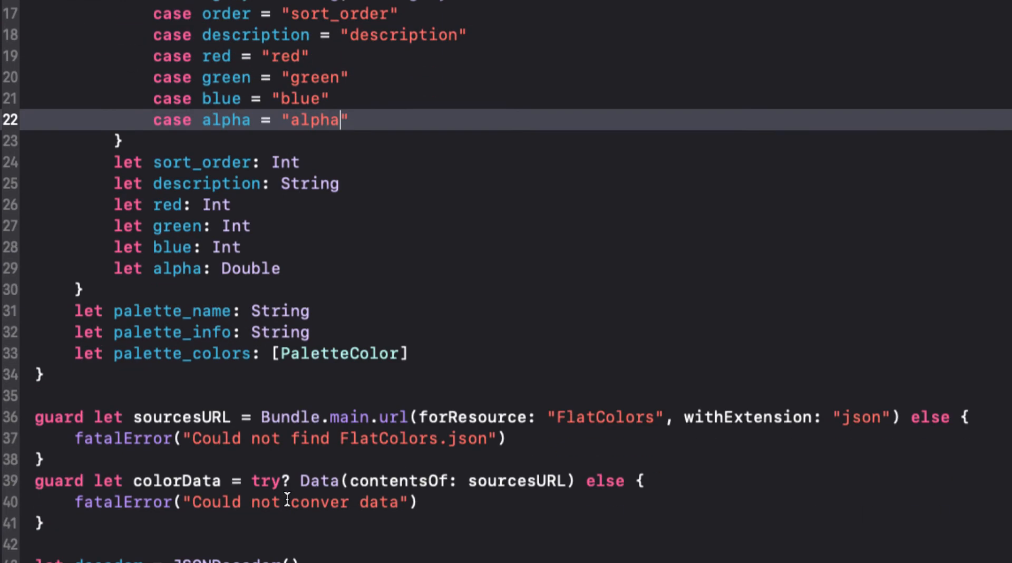
Rename properties to order, name, info, colors and update flatColors.name and flatColors.colors
{"action": "scroll", "scroll_direction": "down", "scroll_amount": 3}
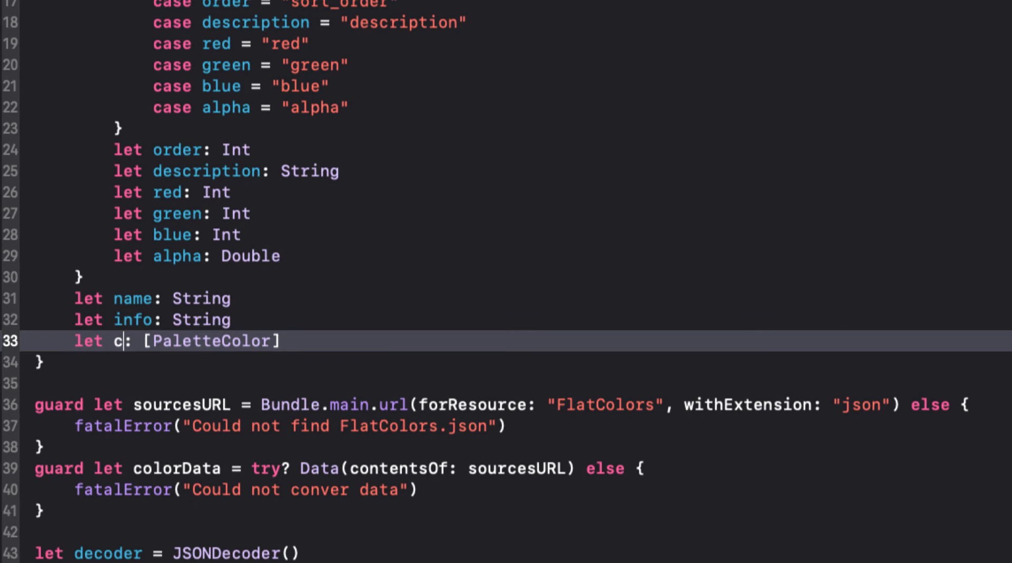
{"action": "type", "text": "olors"}
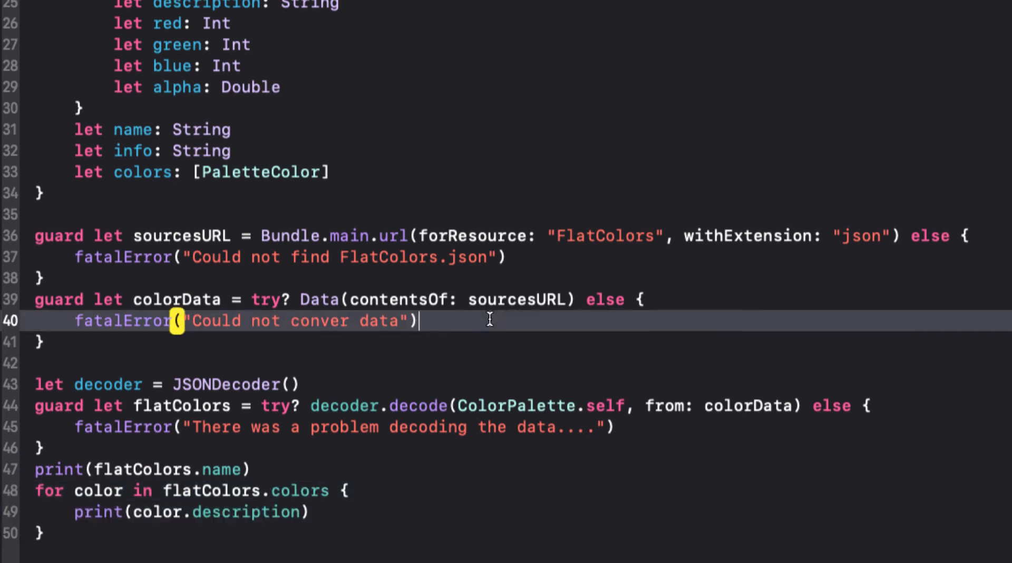
{"action": "scroll", "scroll_direction": "down", "scroll_amount": 3}
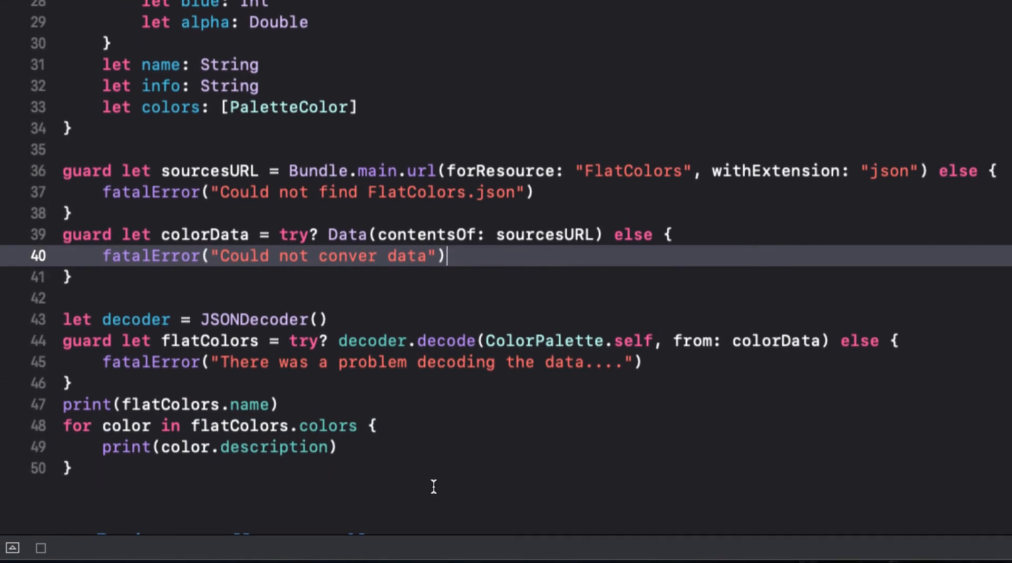